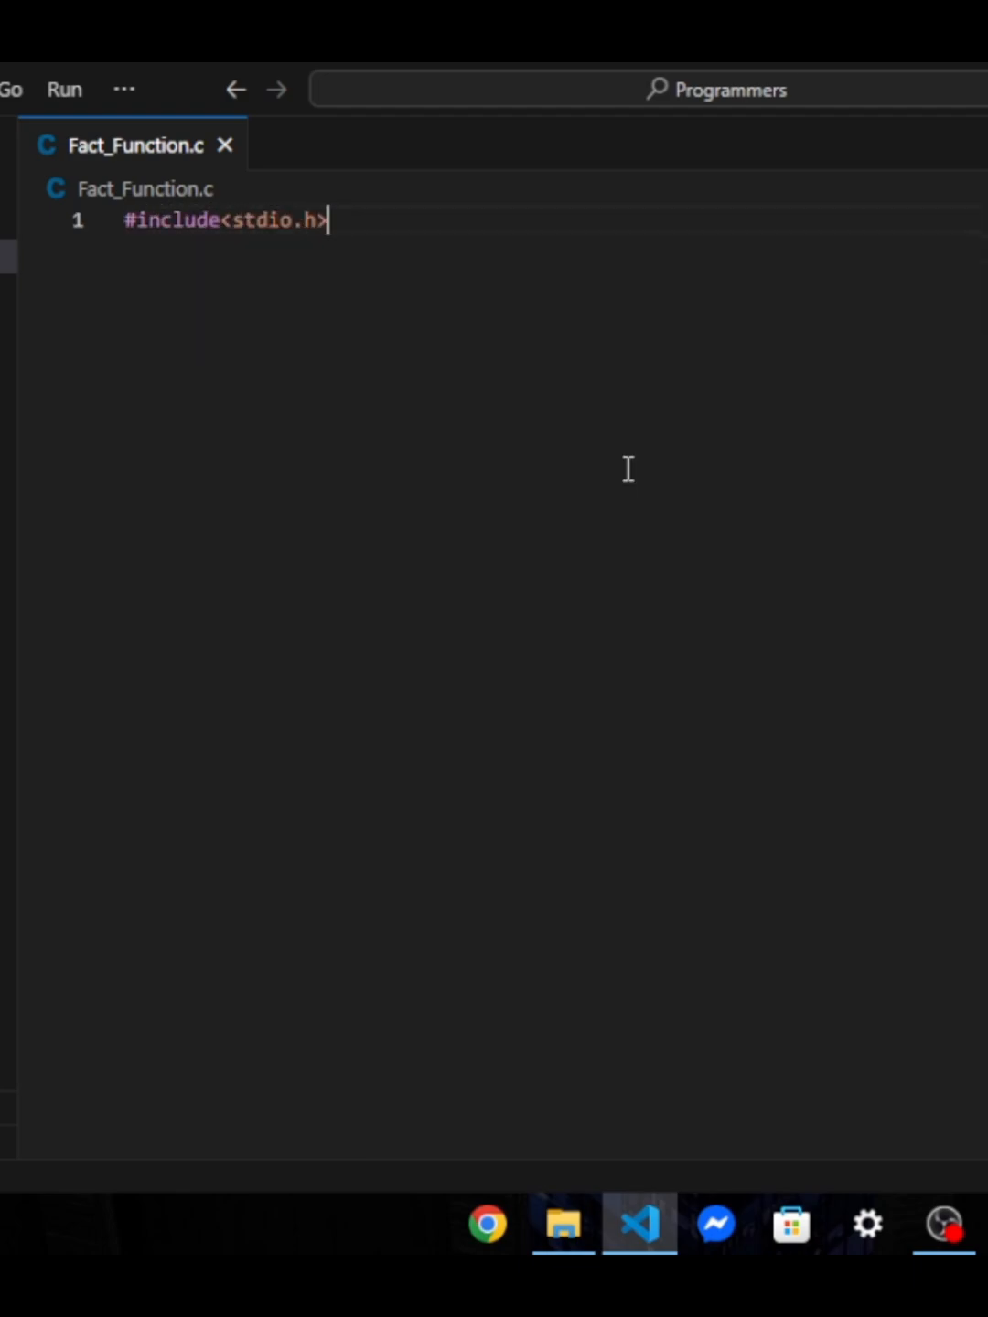
text(void main(){)
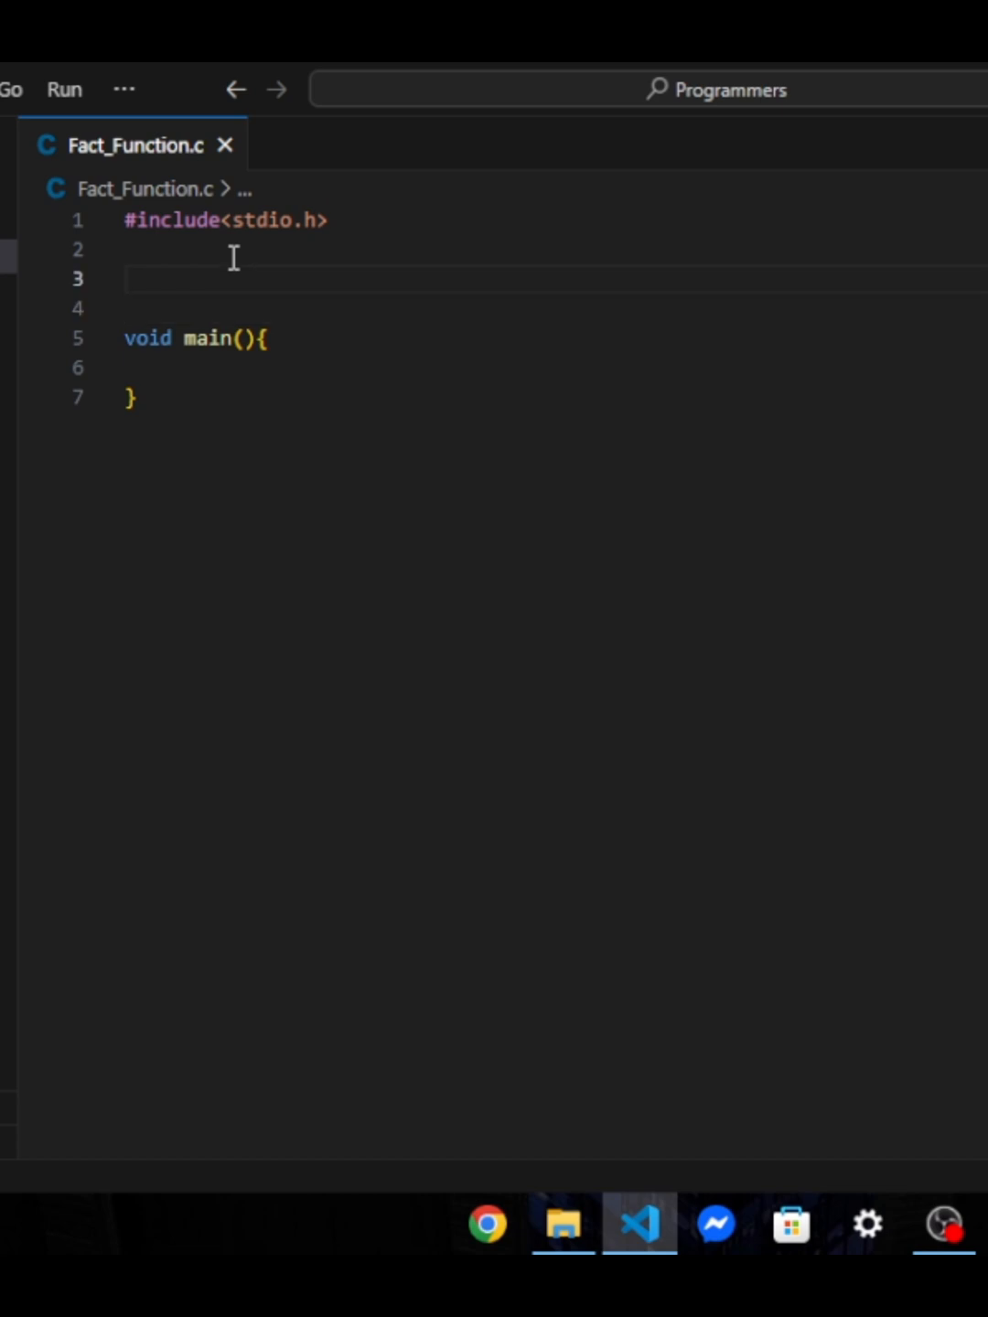
text(int fact(int);   //)
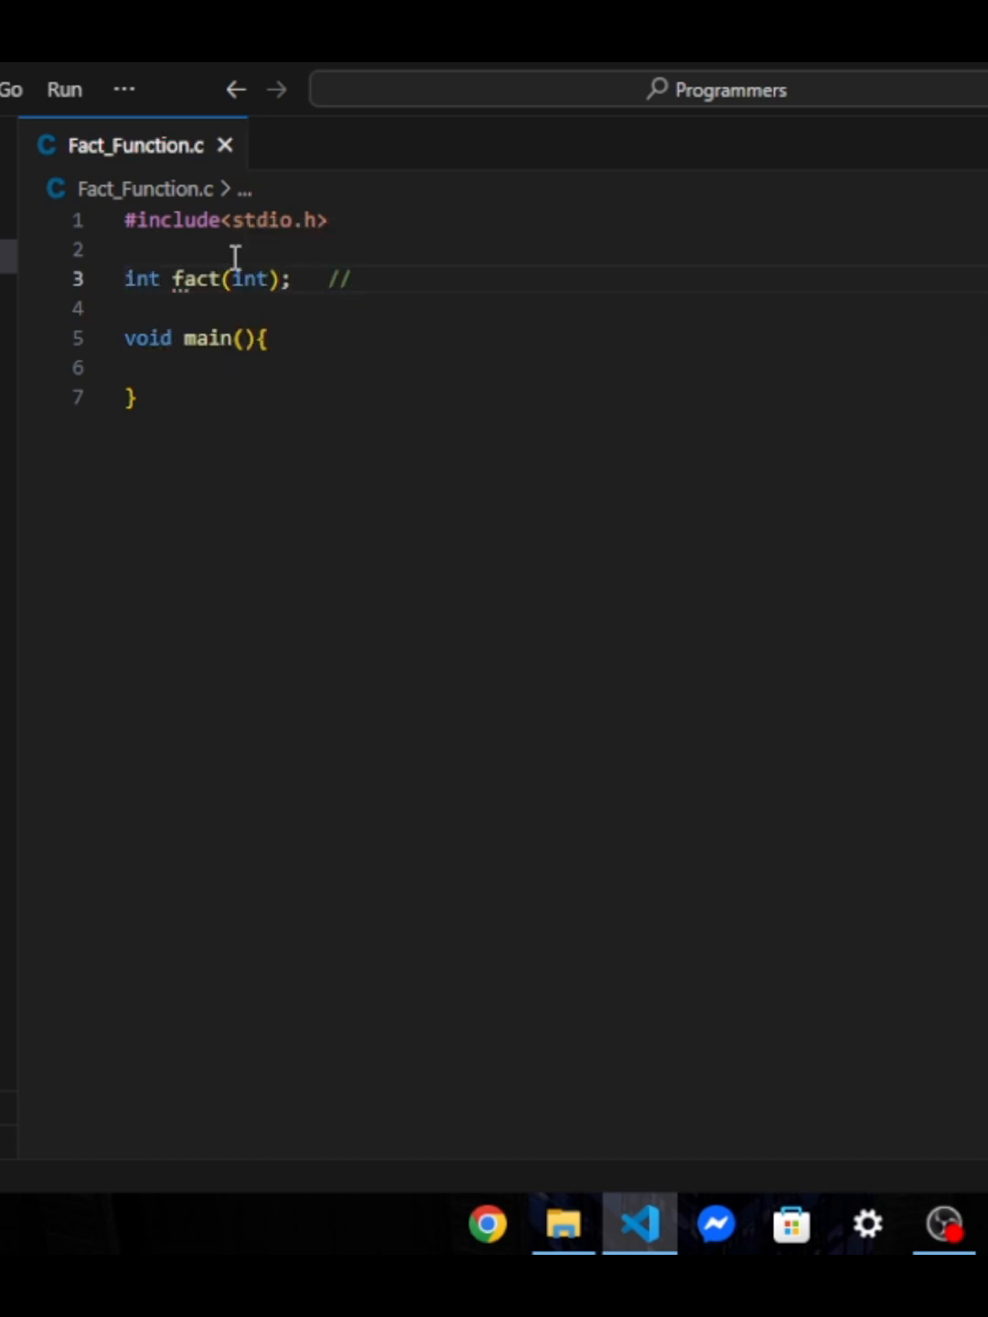
text(function declaratio)
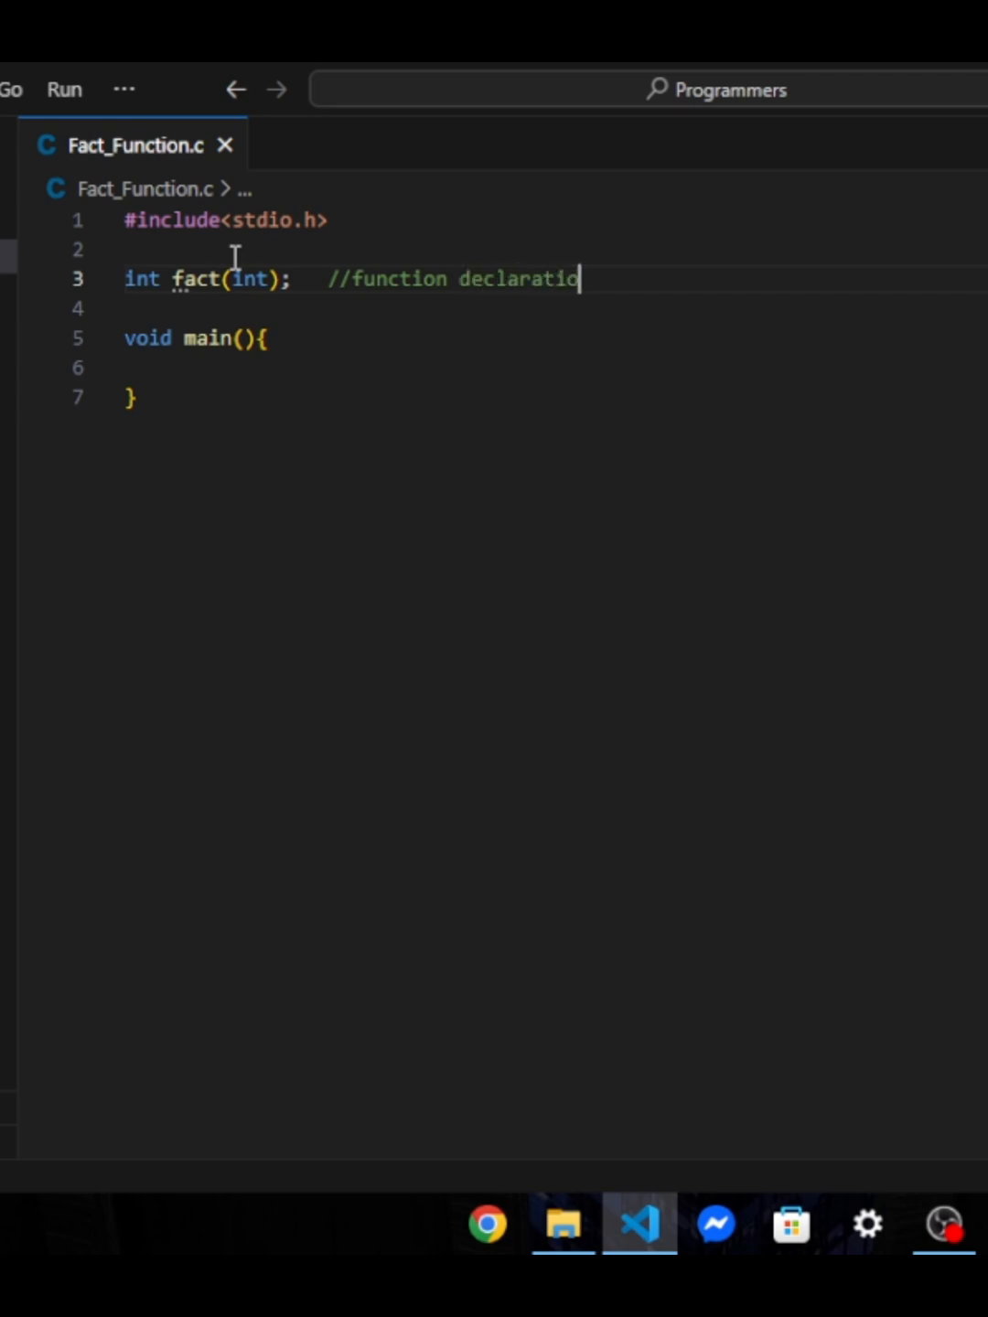
text(int)
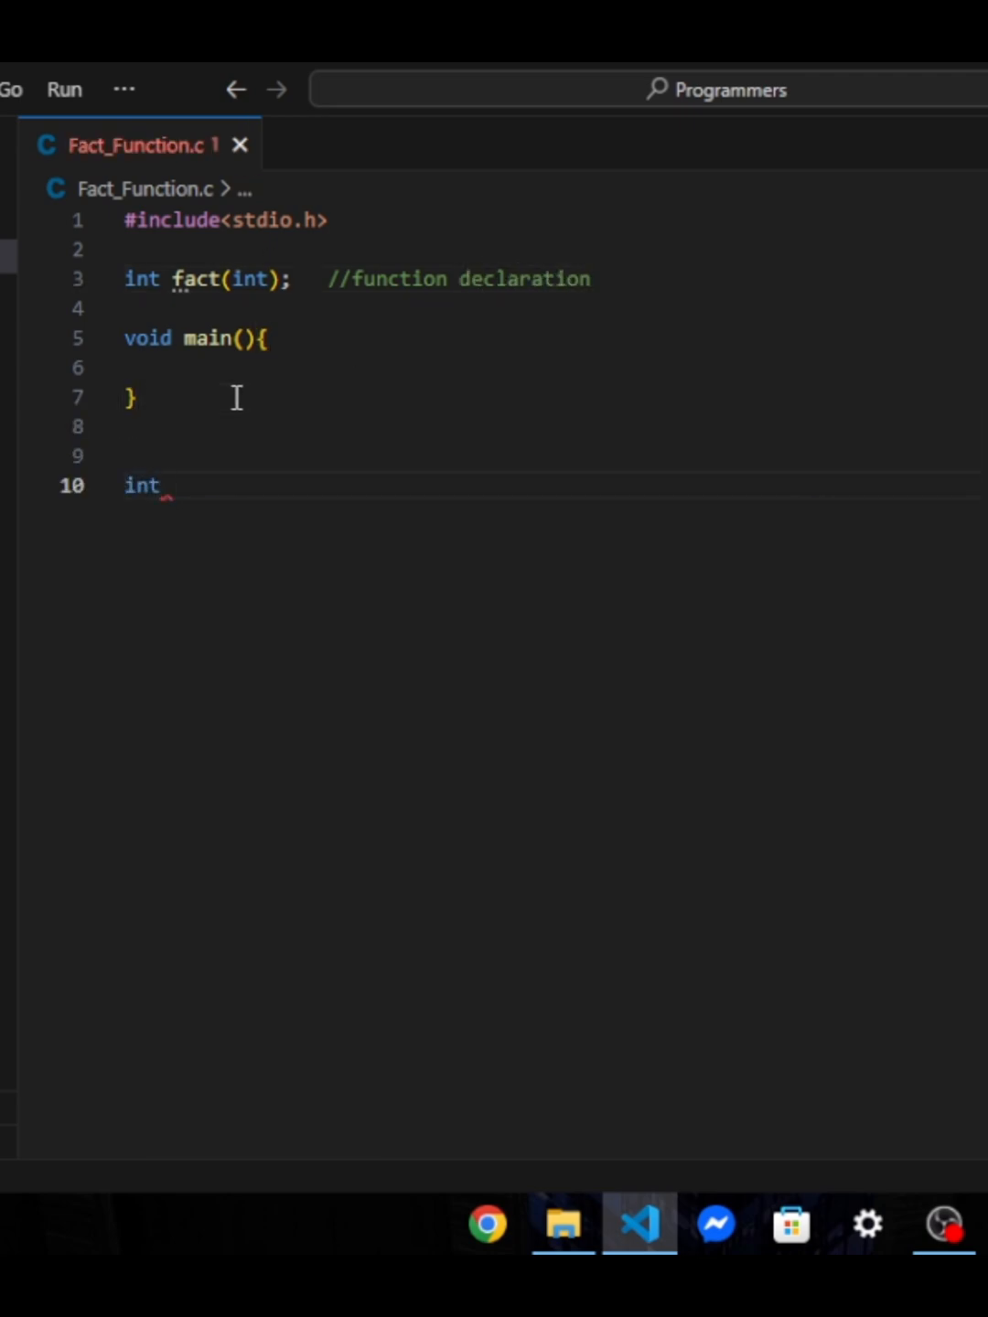
text(fact(int ){)
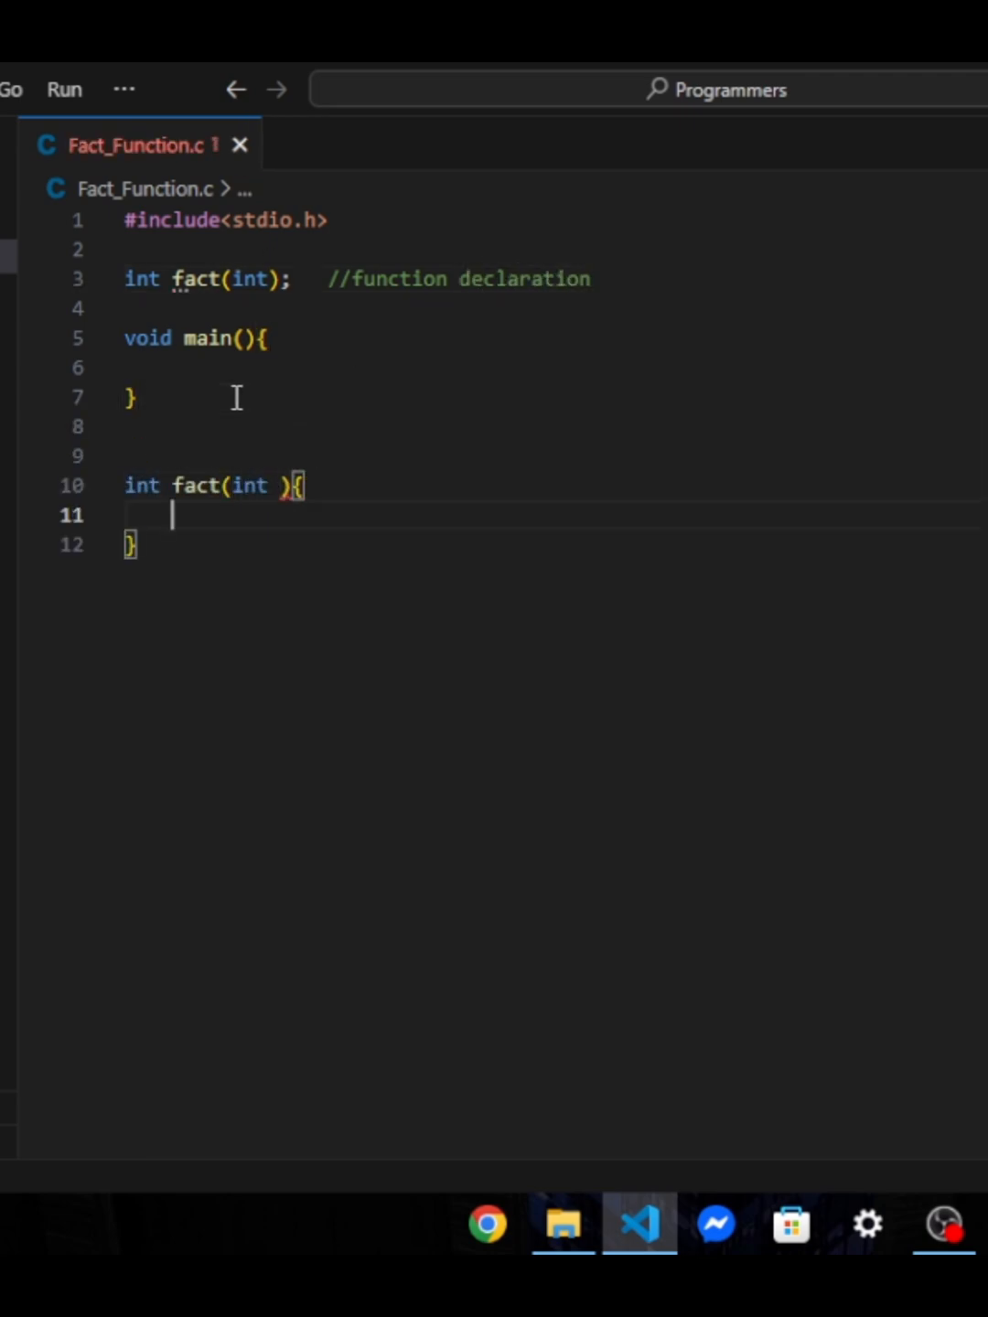
text(// fun)
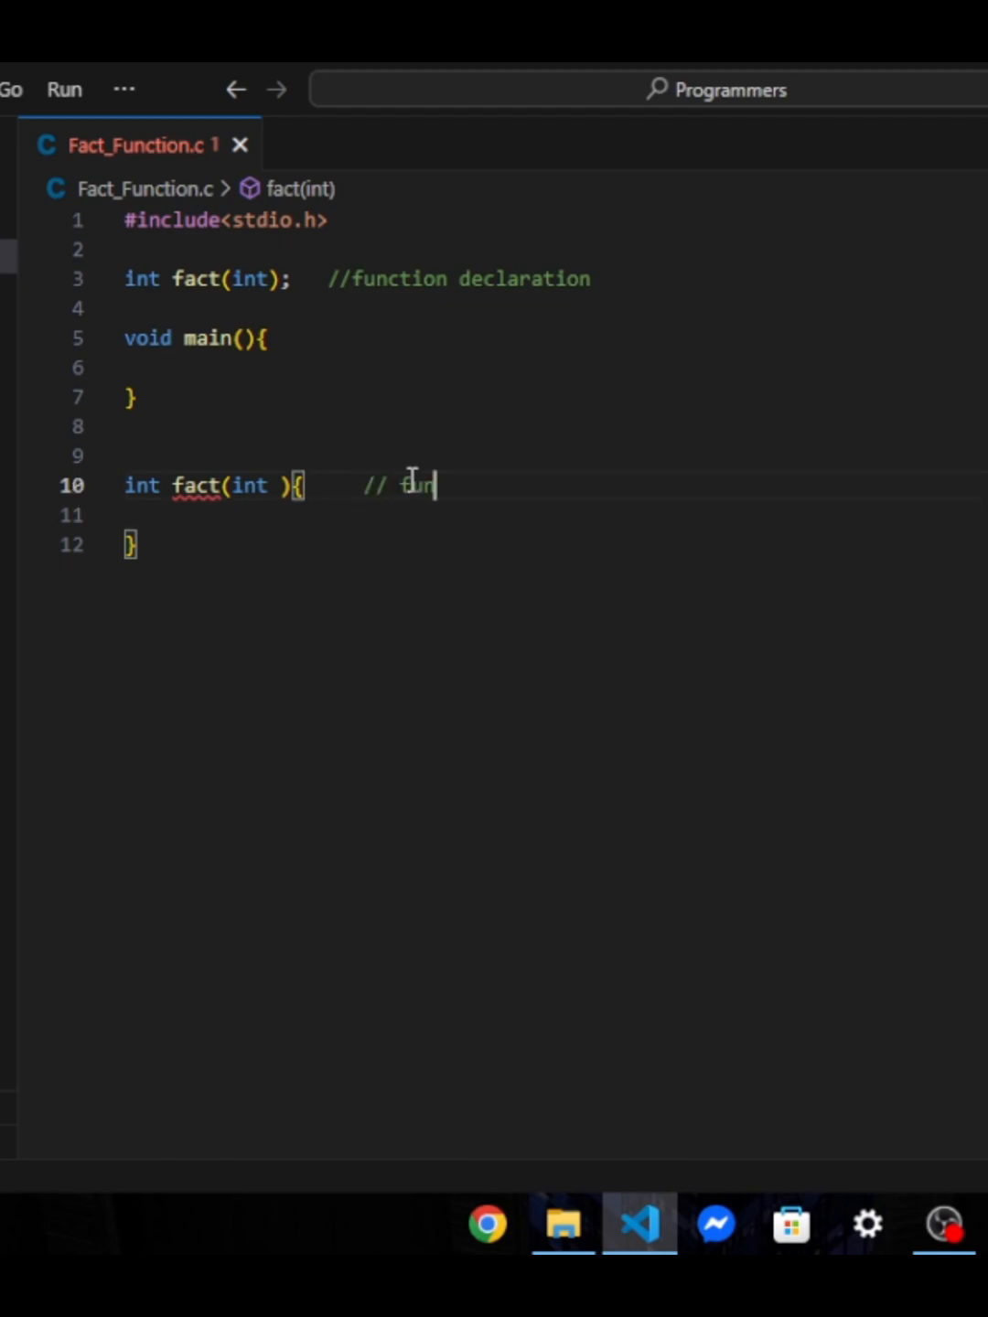
text(ction bod)
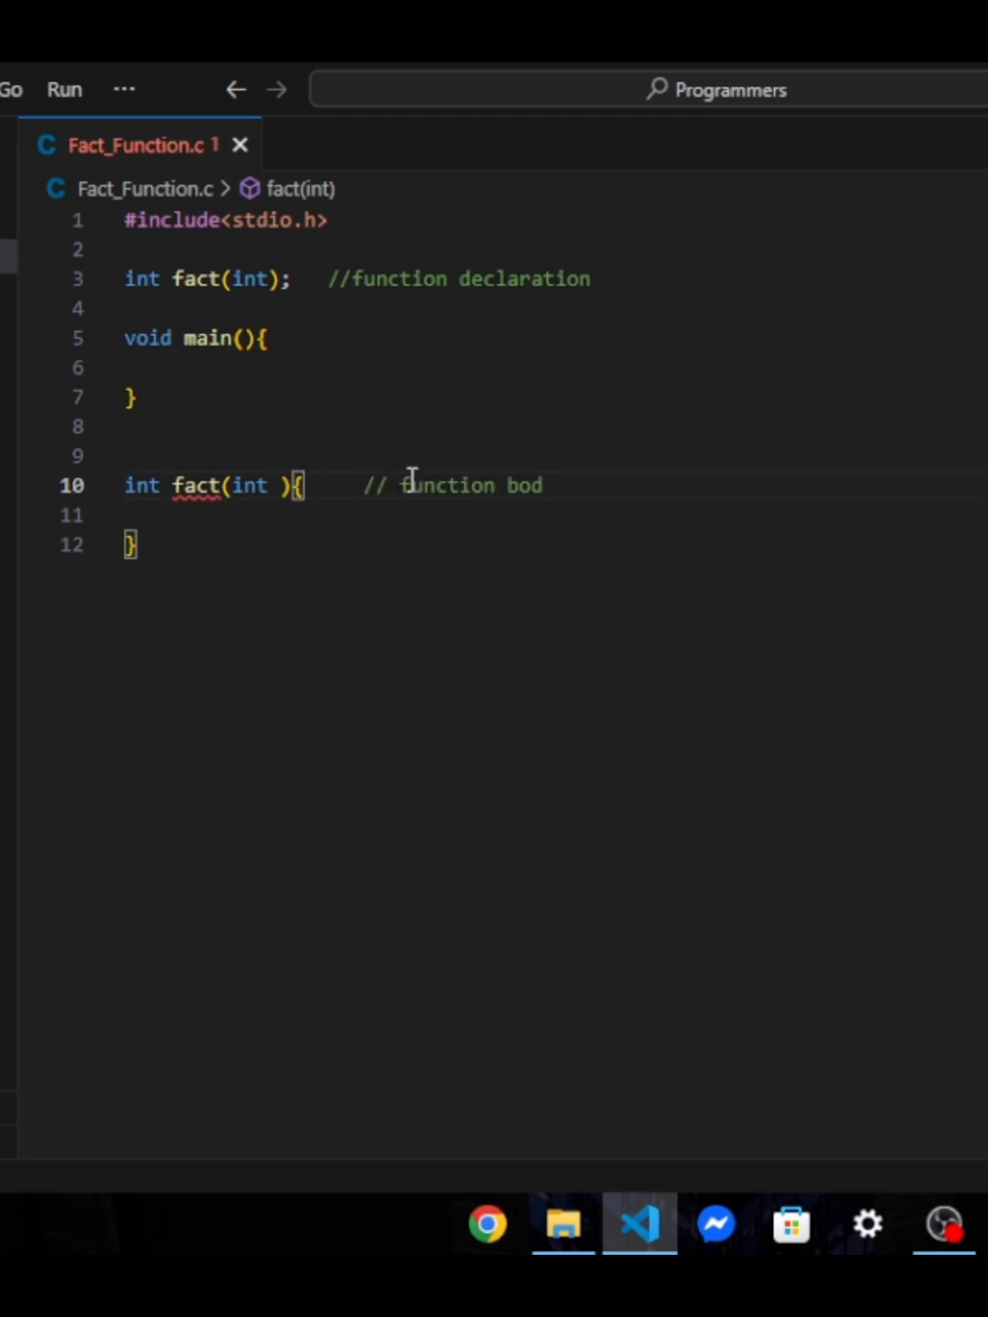
text(int)
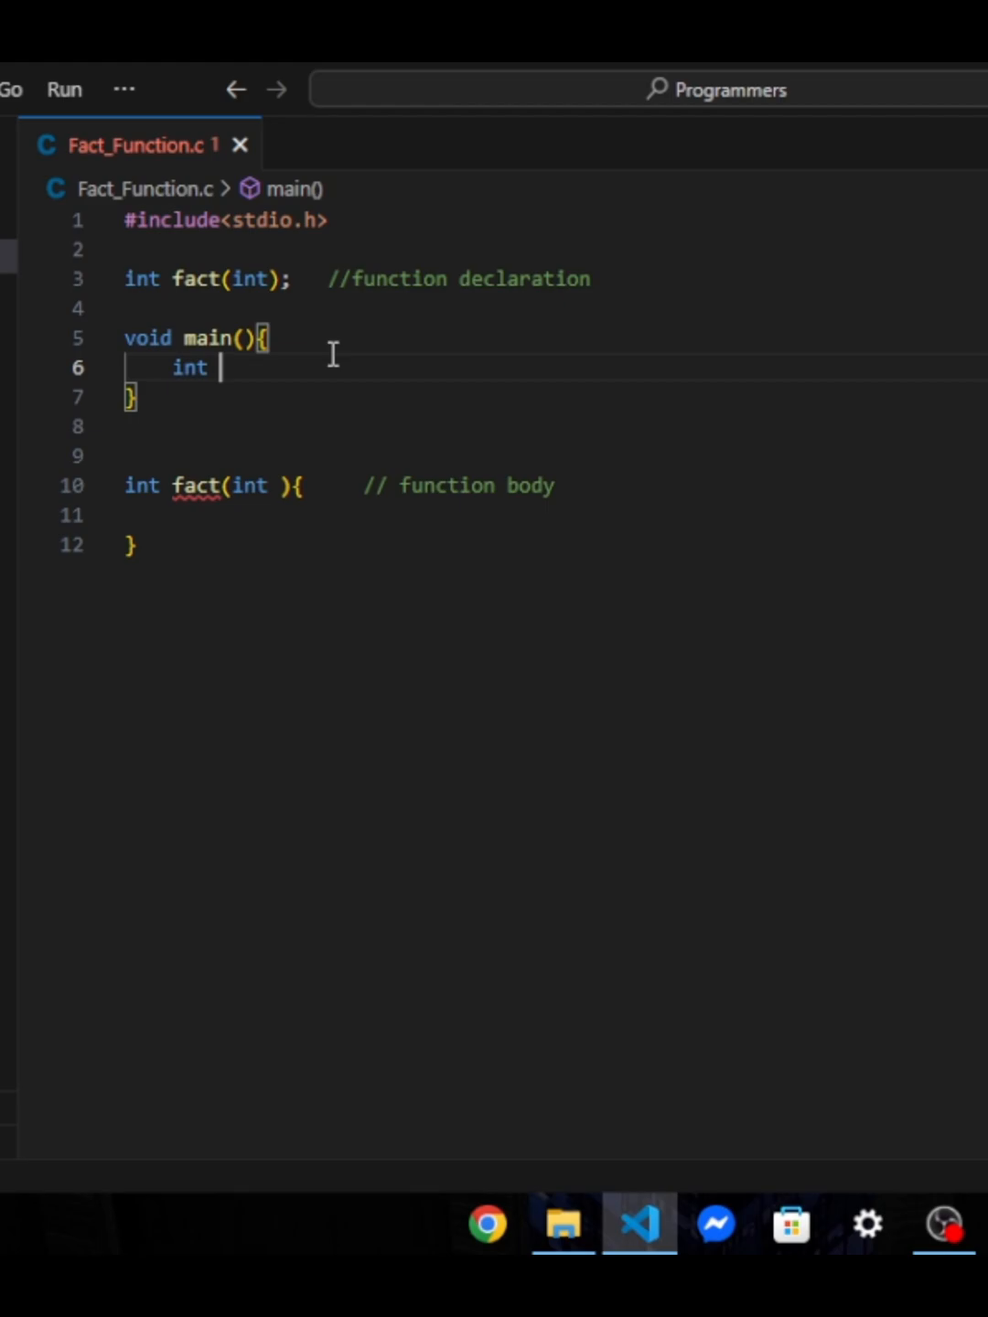
text(n;)
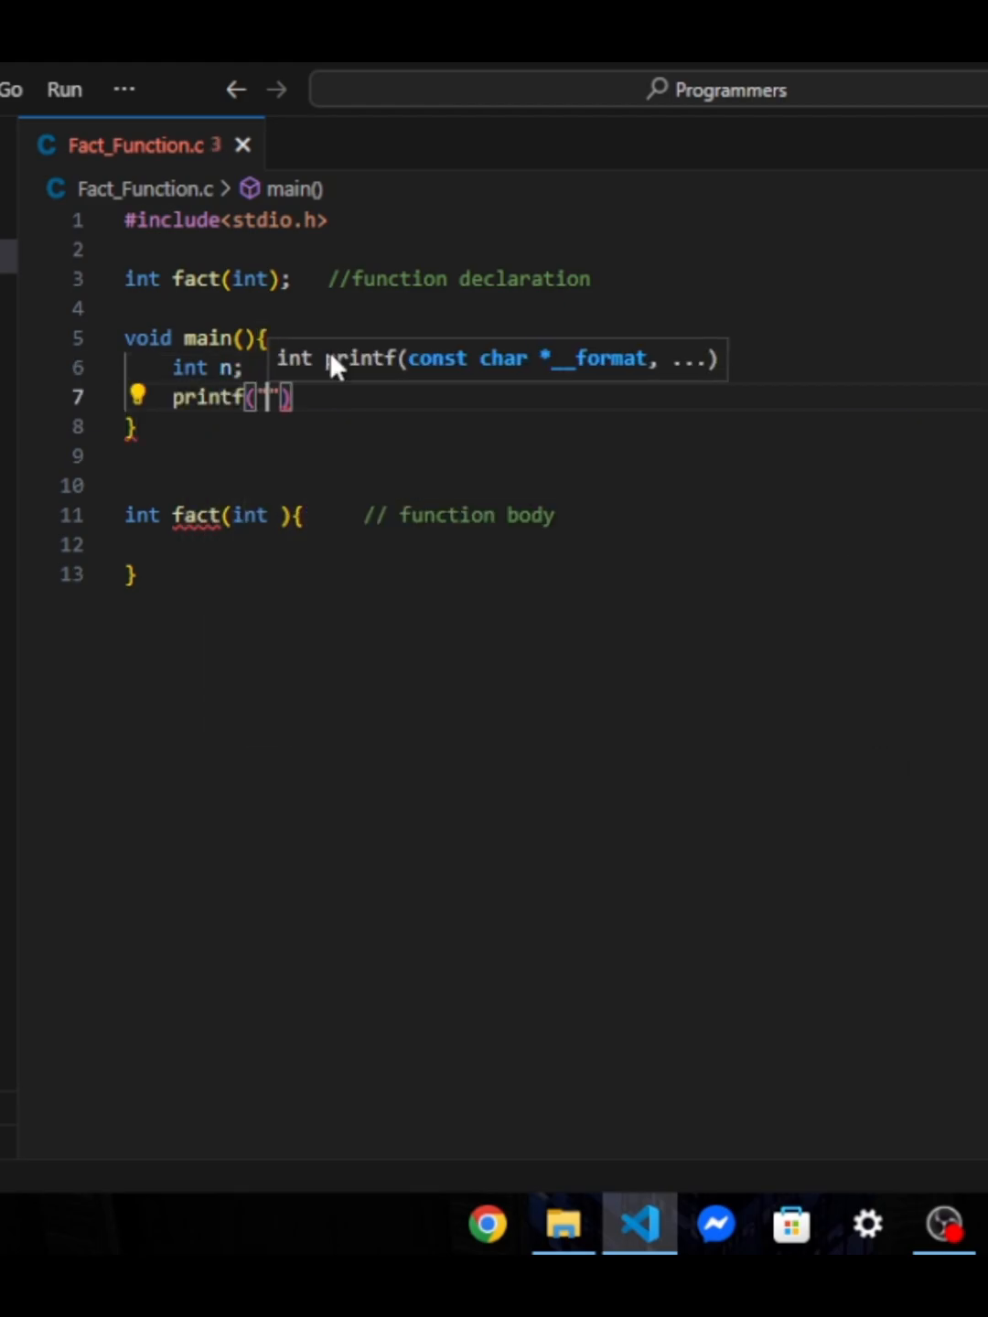
text(Enter Number :)
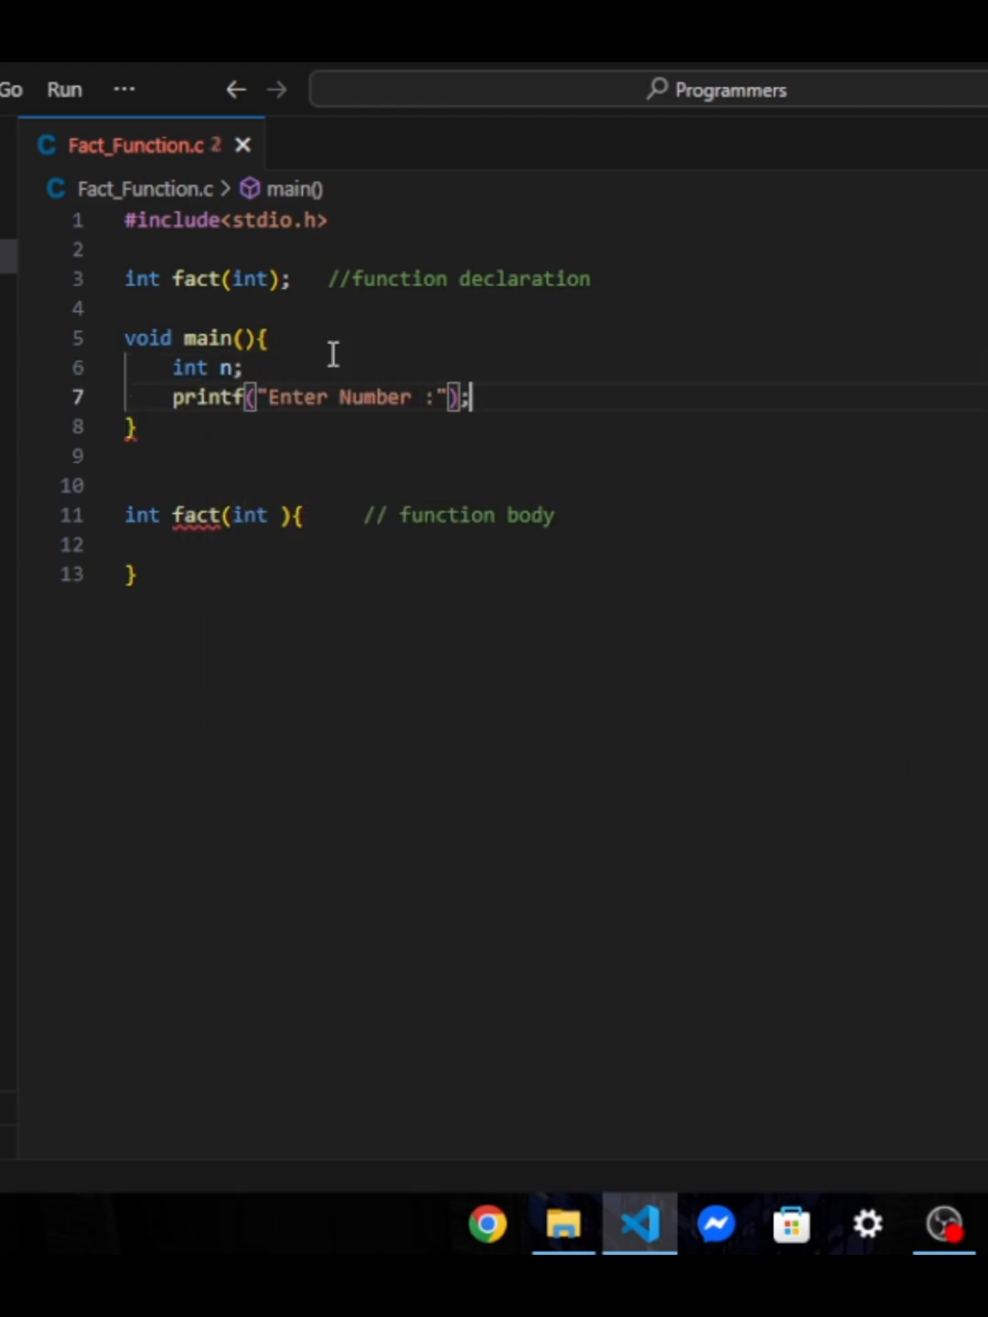
text(scanf("%d",&n);)
text(printf("The factorial of %d =)
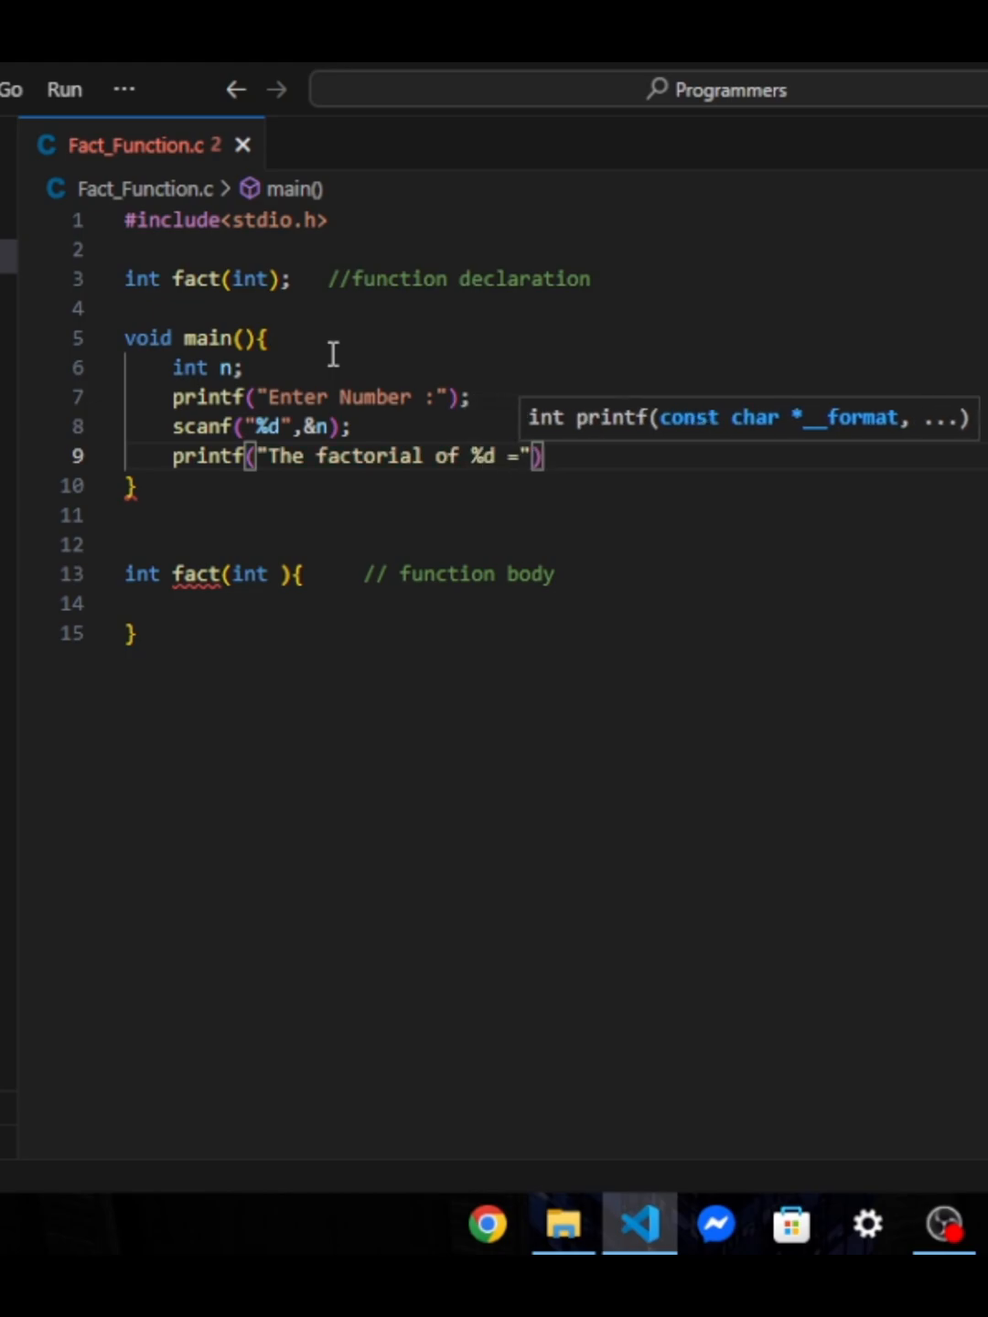
text(%d",)
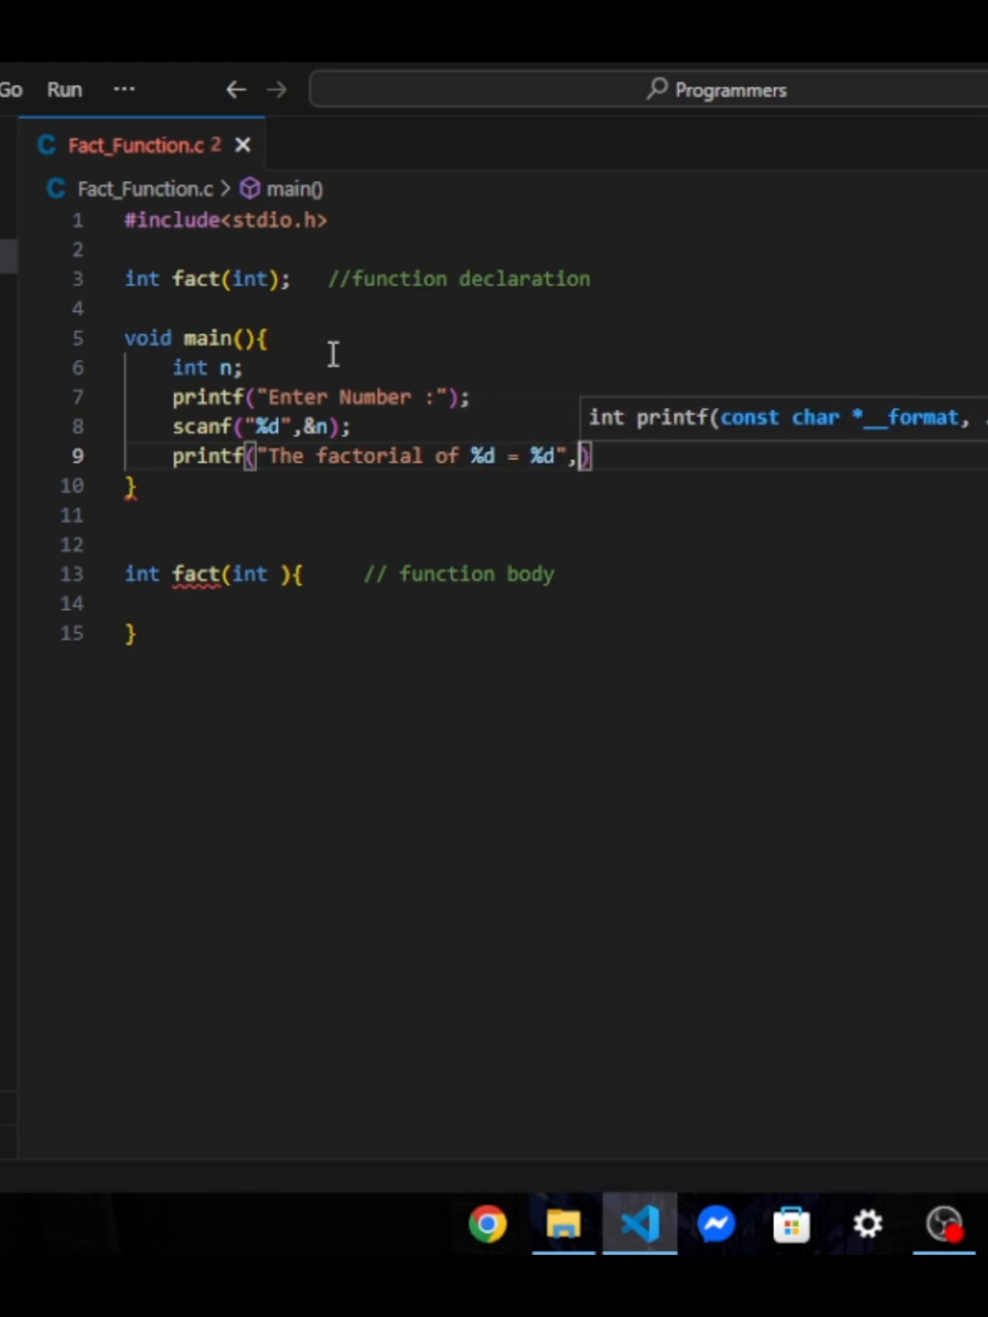
text(n,fact())
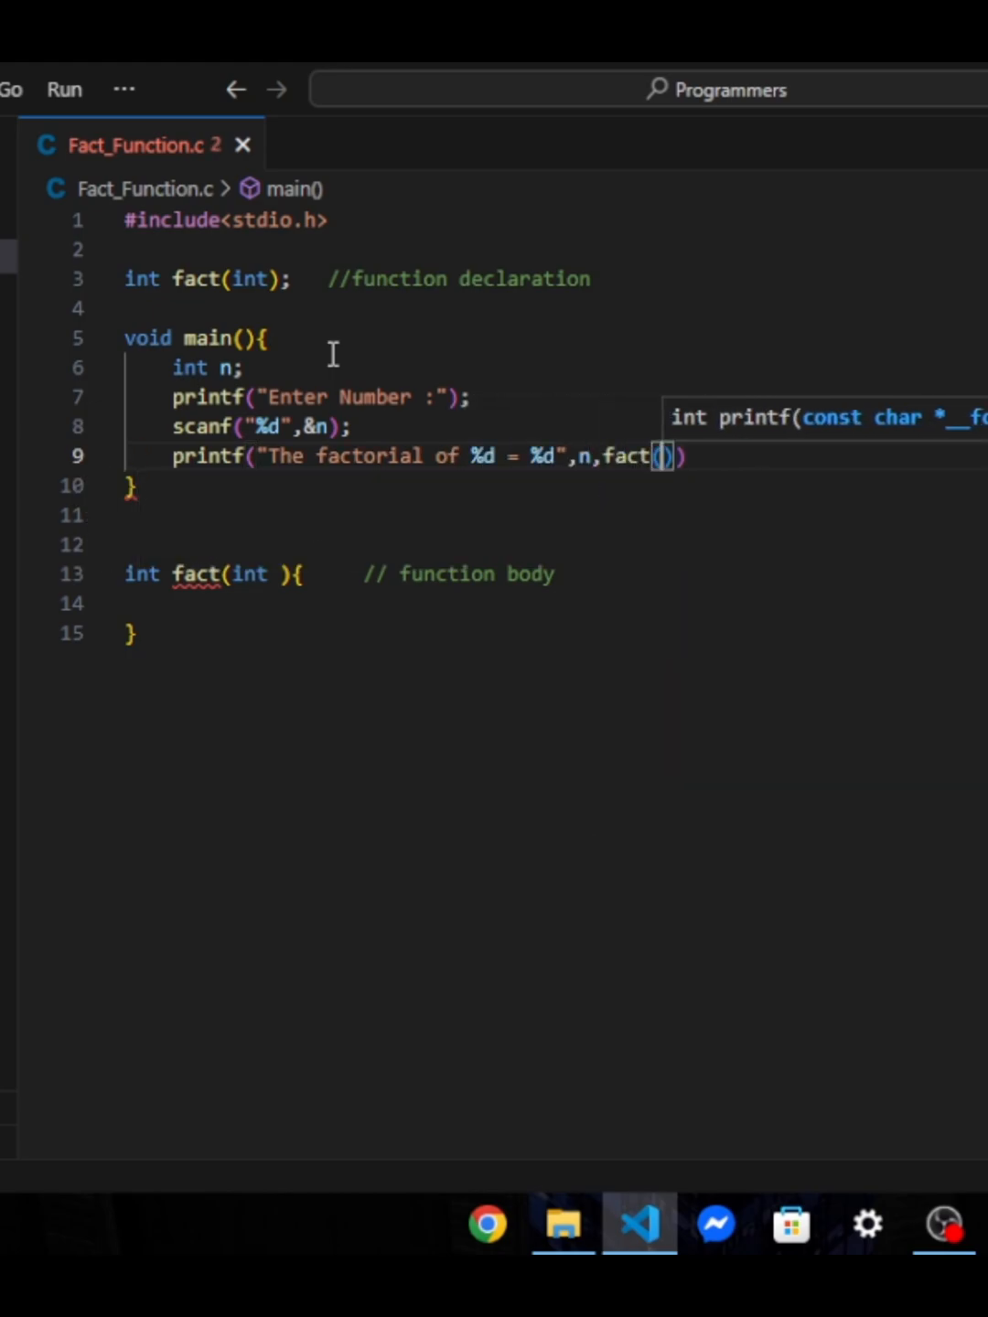
text(n)
click(550, 603)
text(i)
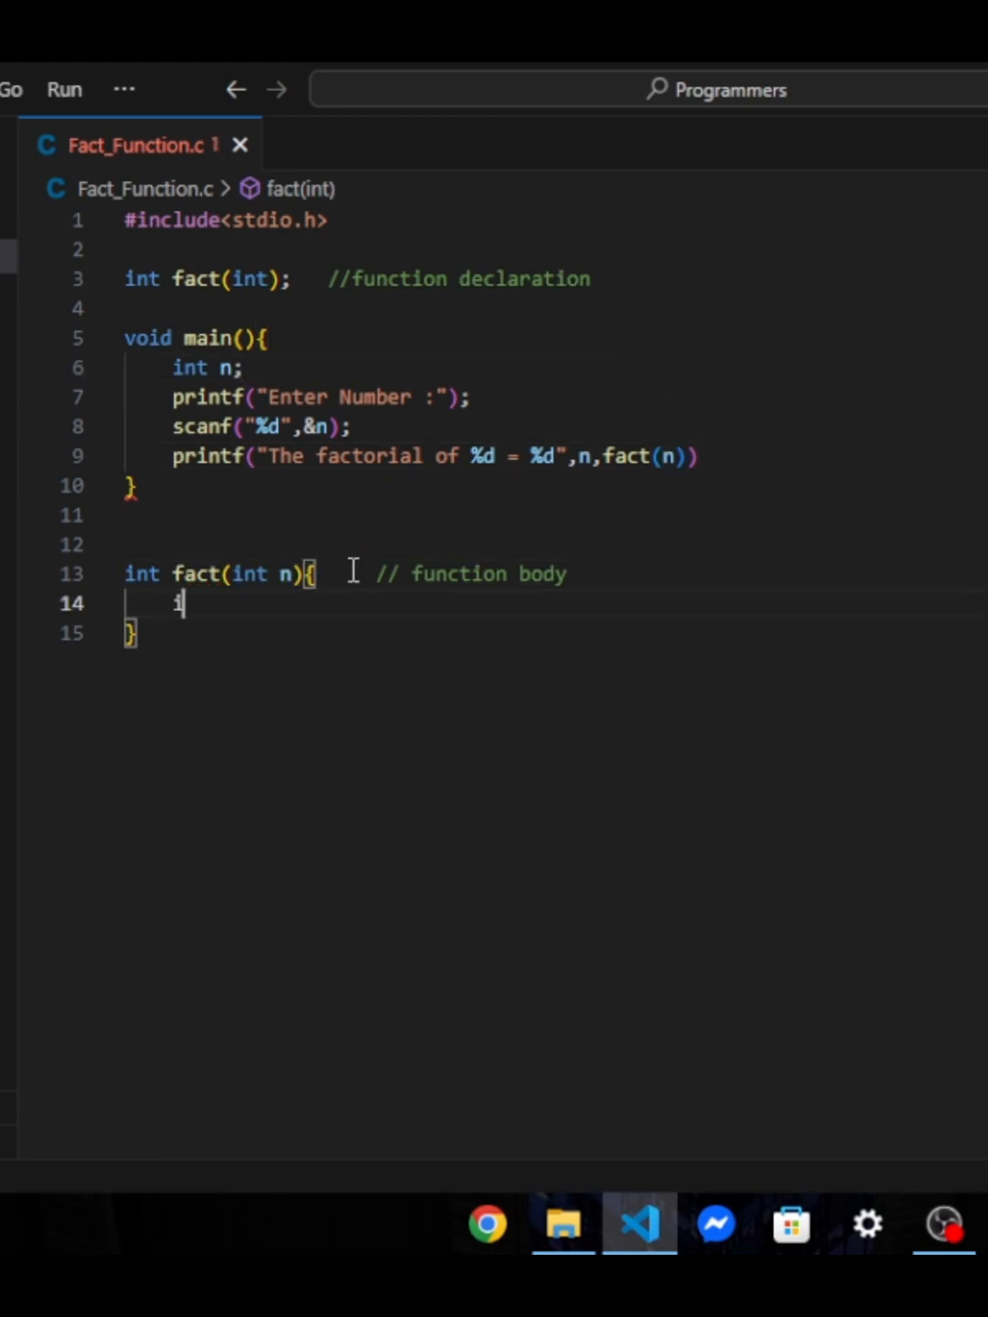
text(nt i,f=1;)
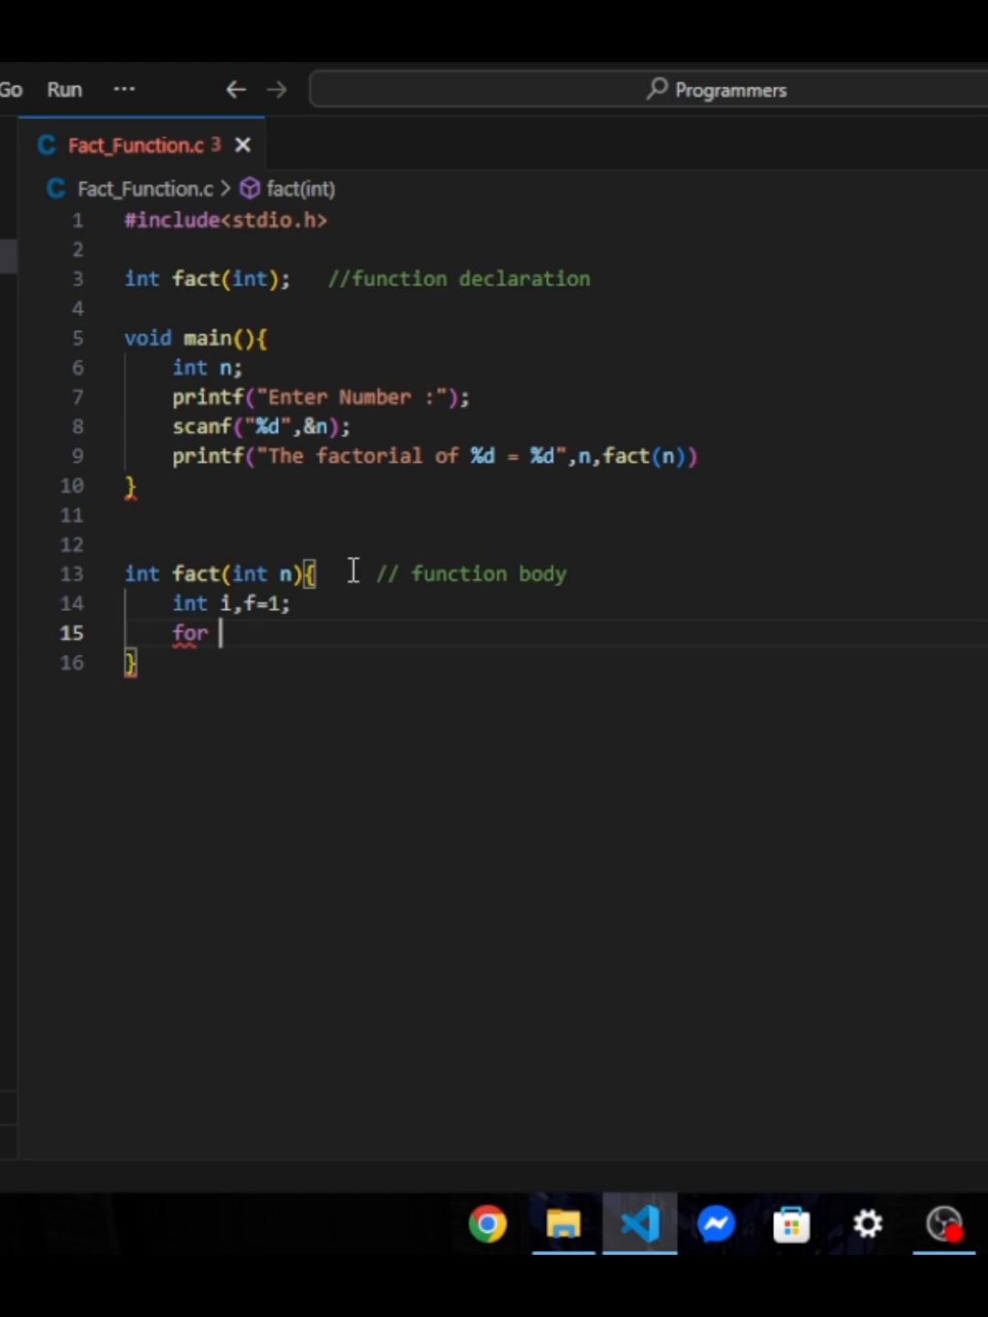
text((i=1; i<=n; i++){)
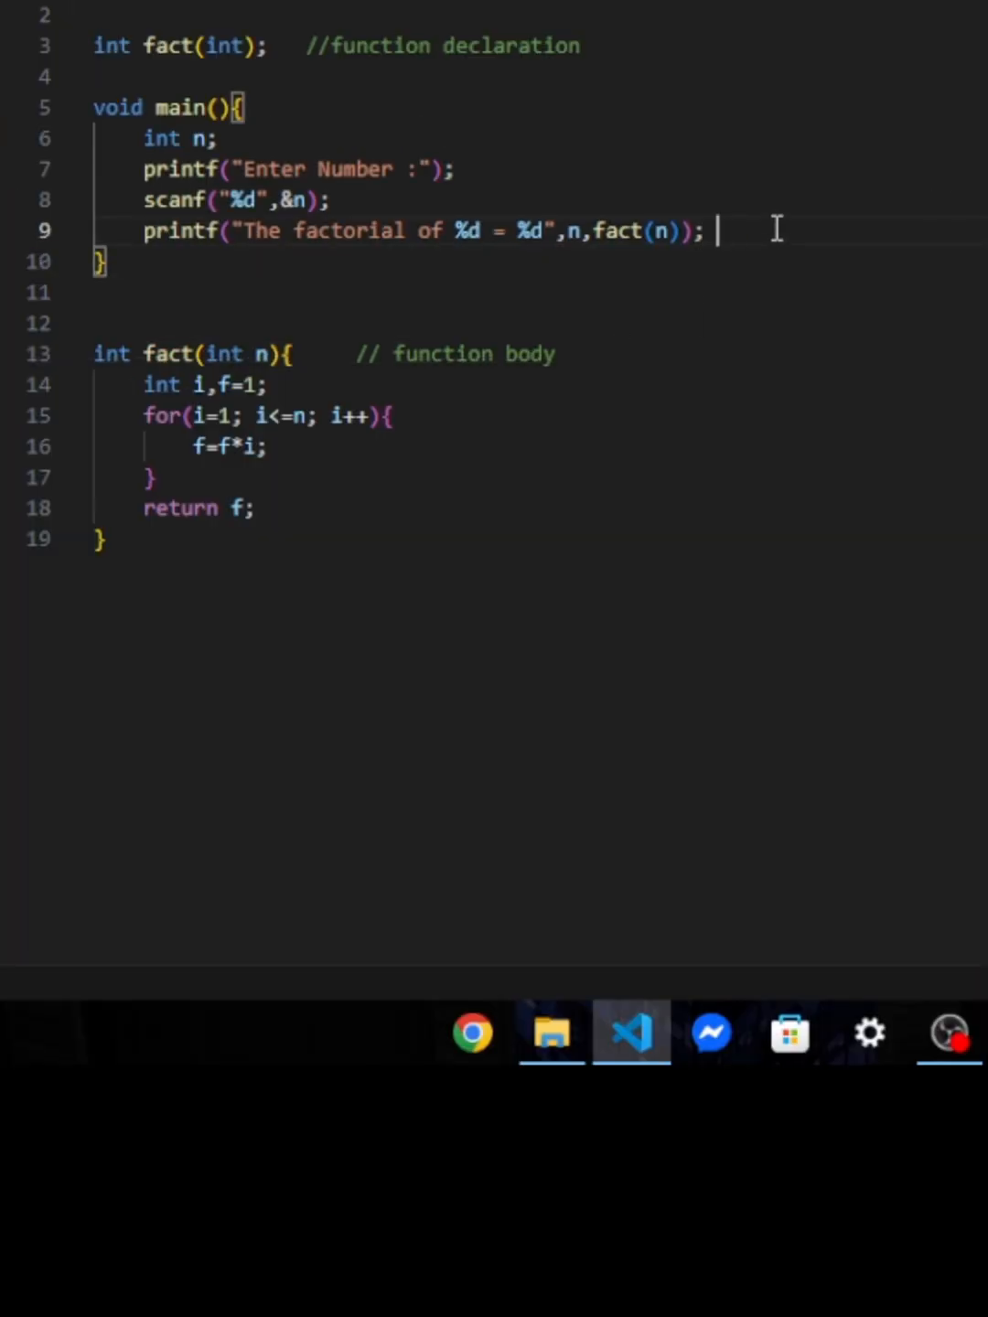
text(// Function calling)
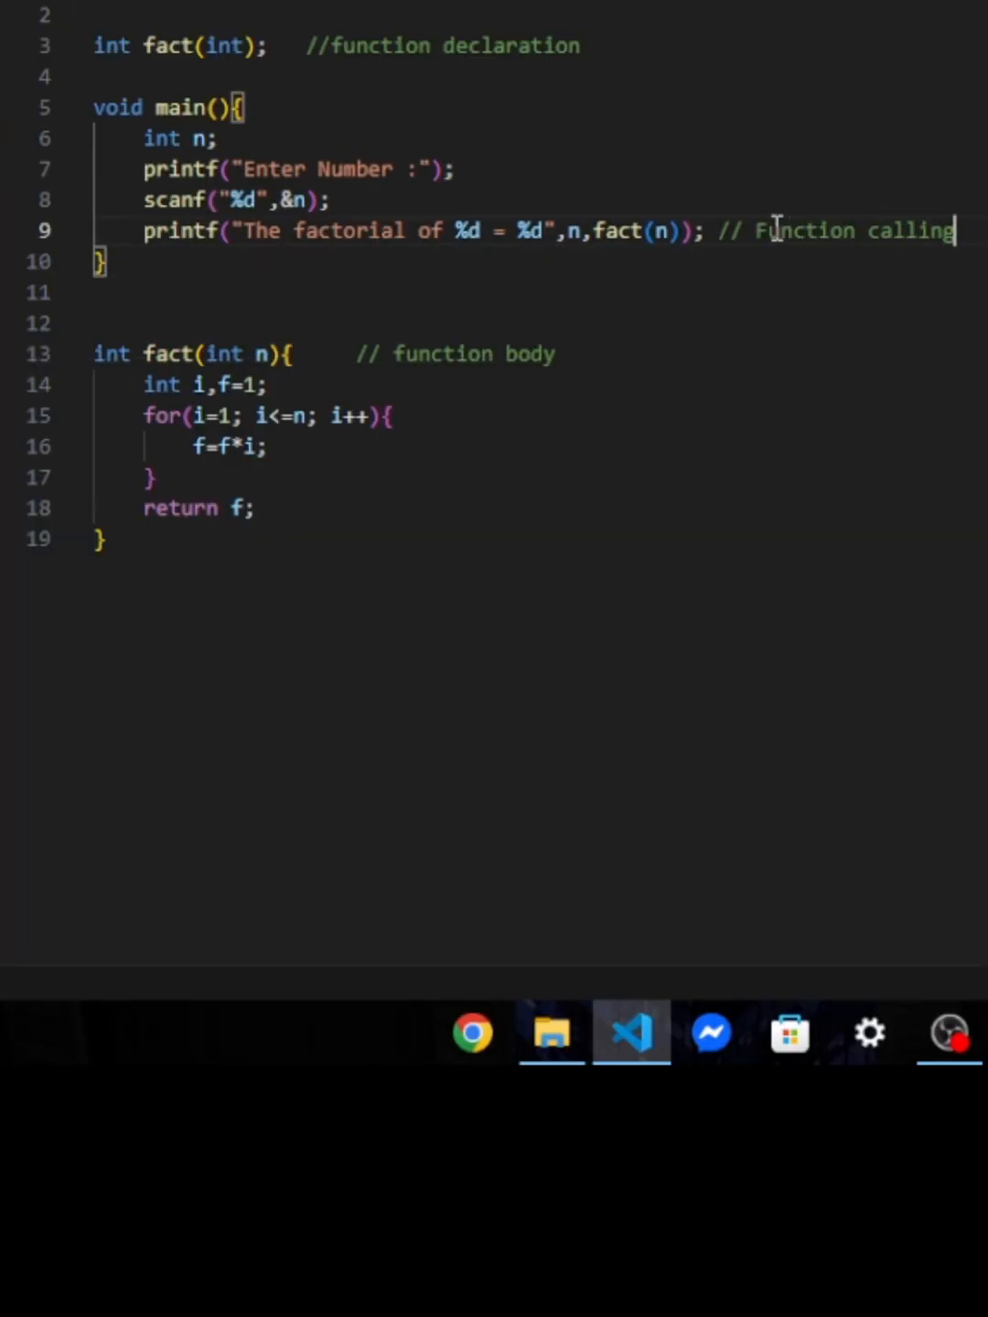